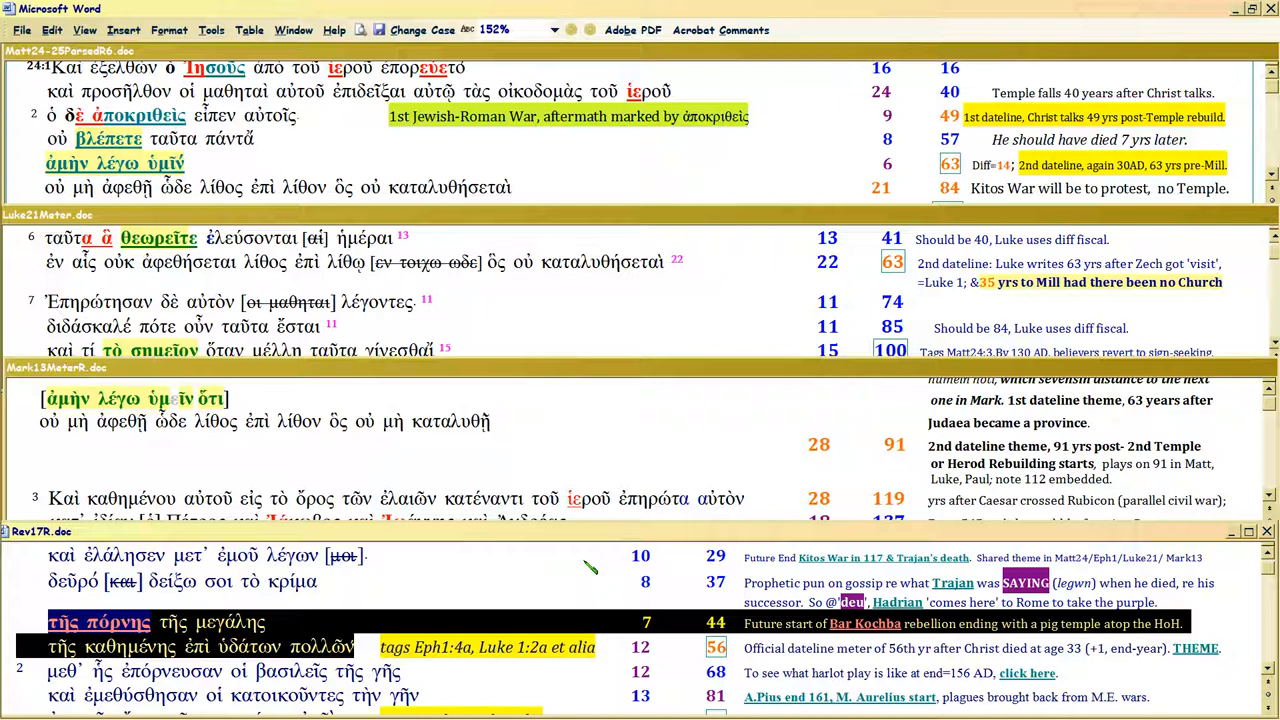
mouse_move(658, 687)
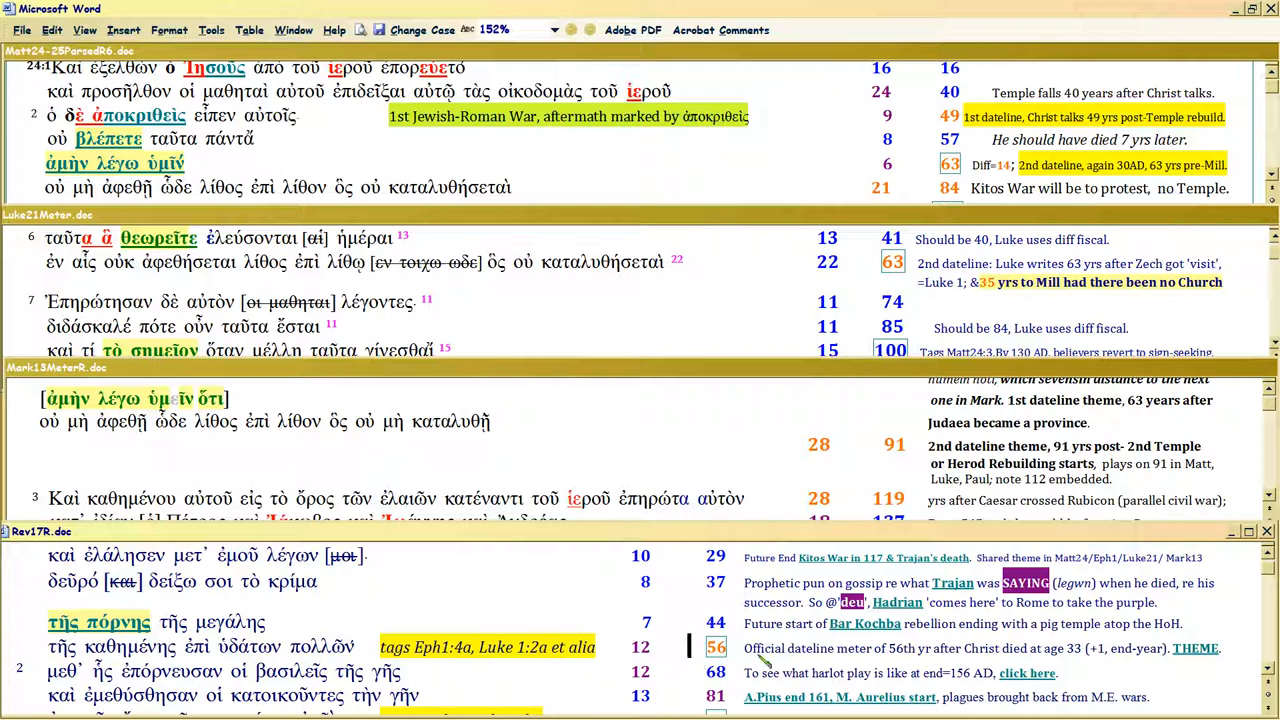
mouse_move(790, 505)
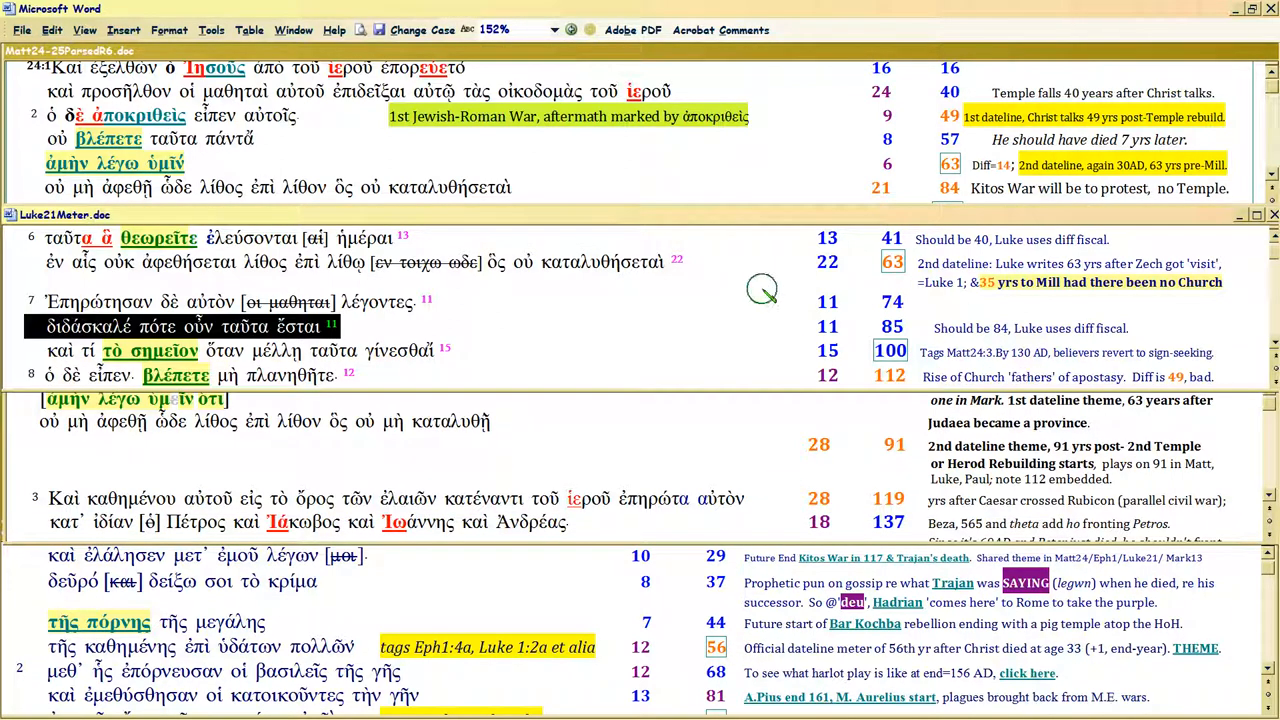
mouse_move(745, 308)
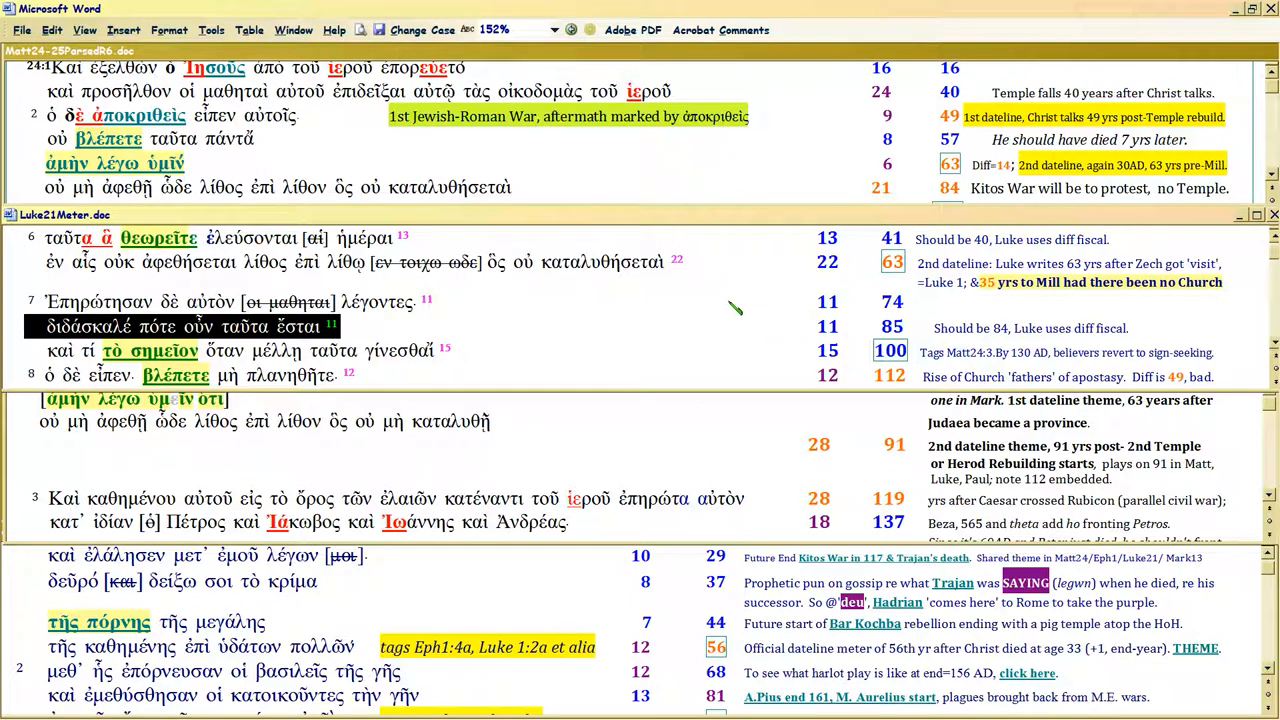
mouse_move(625, 655)
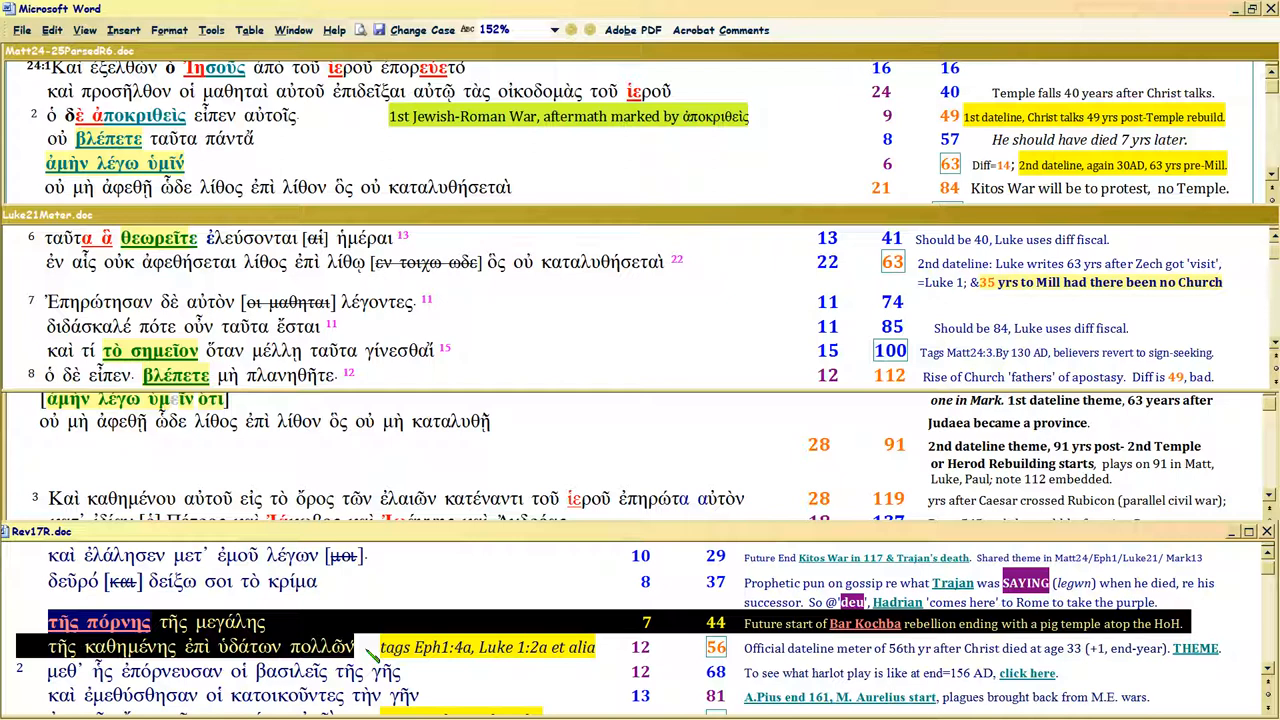
mouse_move(658, 664)
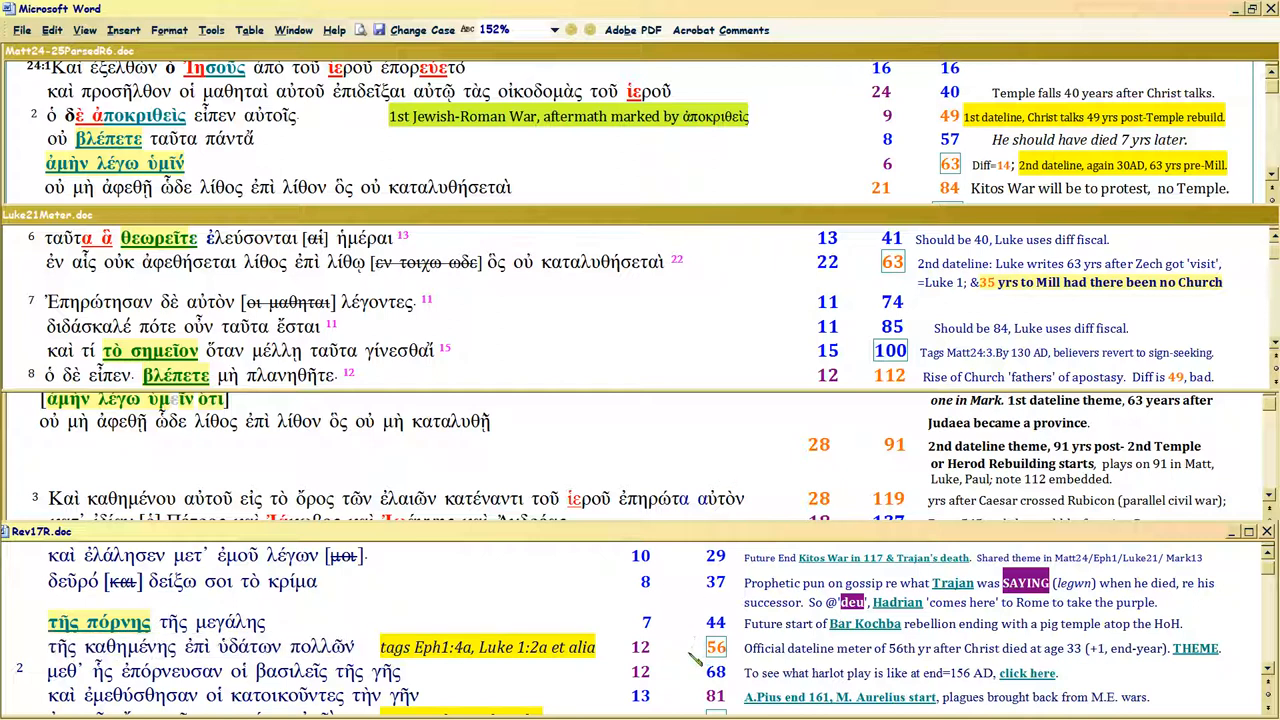
mouse_move(697, 660)
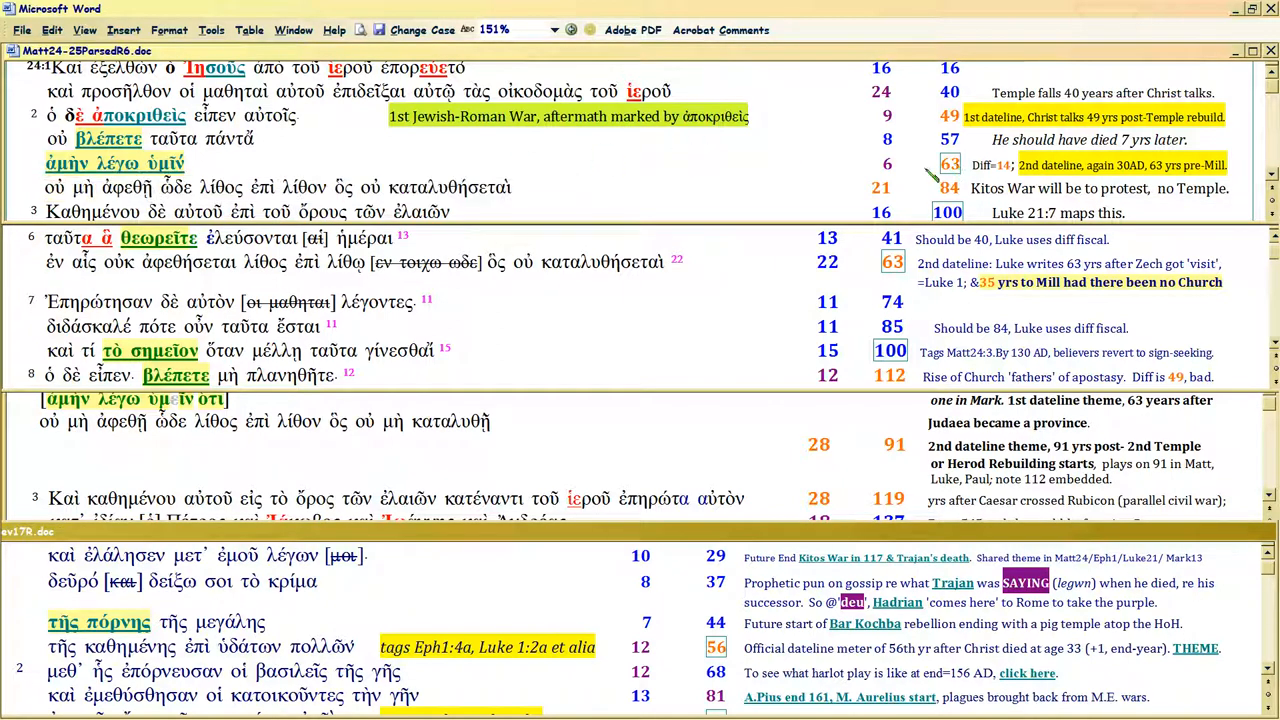
mouse_move(910, 467)
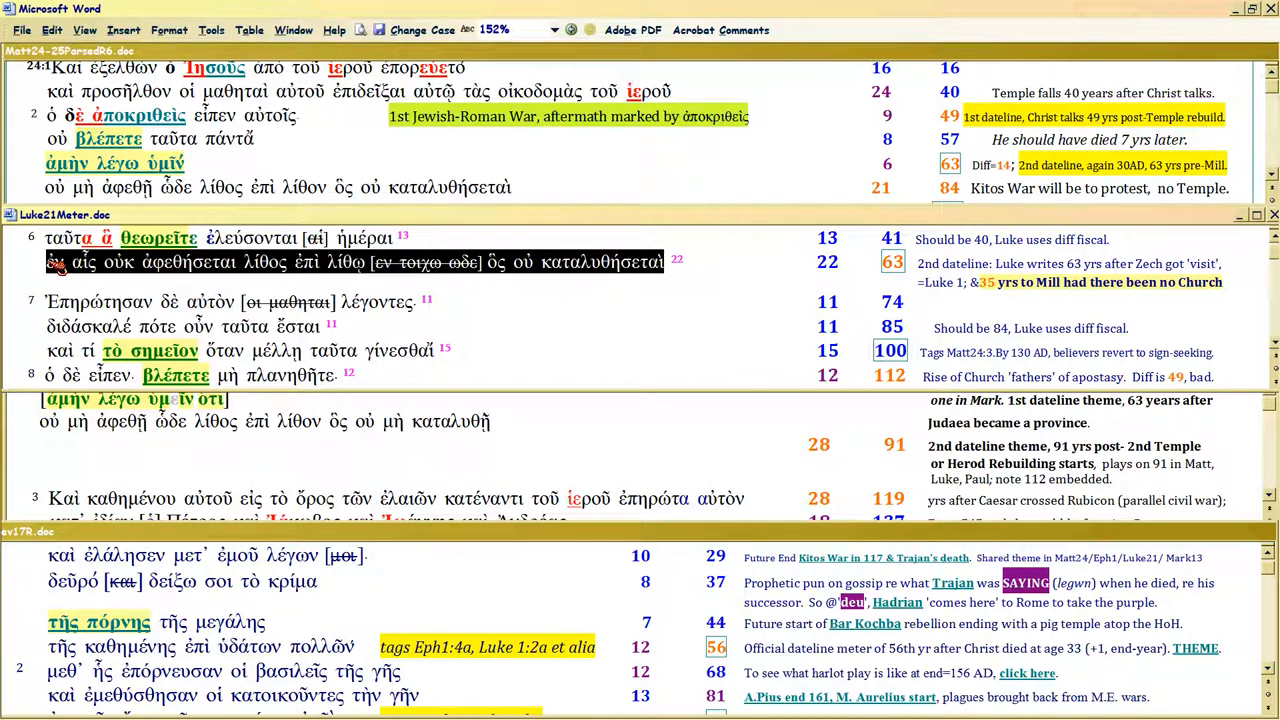
Select the Luke 21 line 'ἐν αἷς οὐκ ἀφεθήσεται λίθος…' about no stone left standing.
left_click(870, 270)
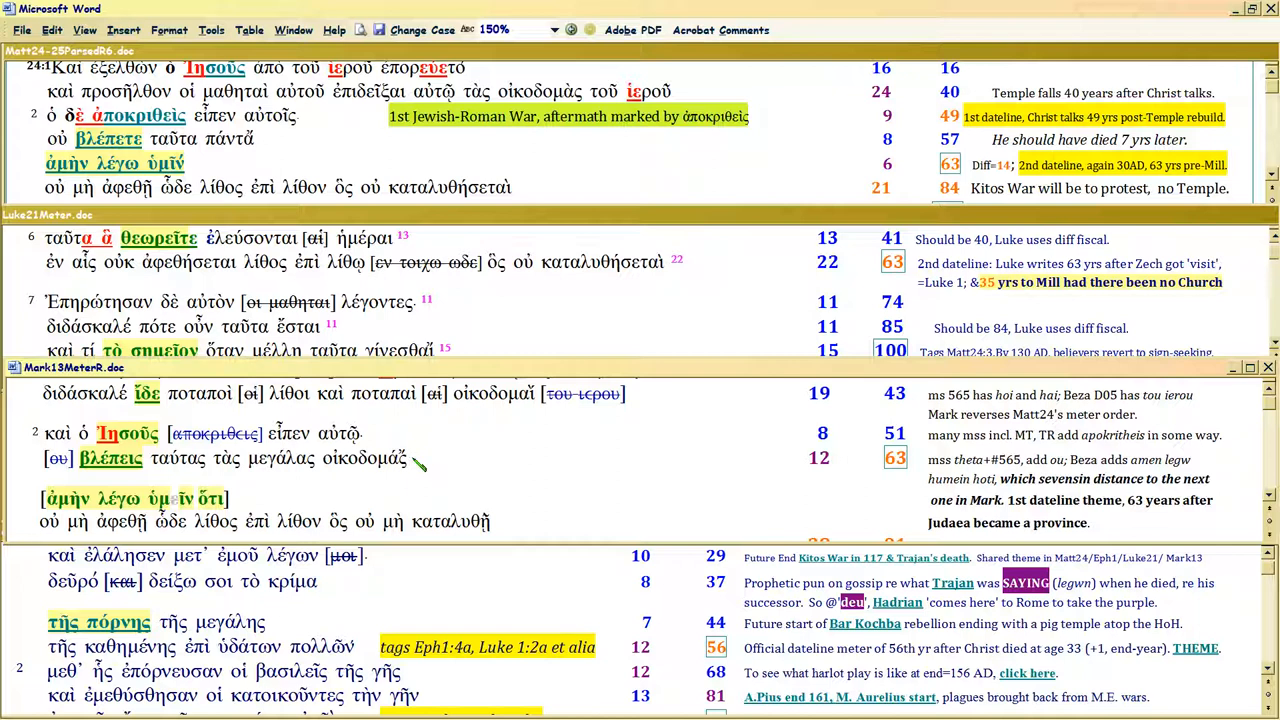
mouse_move(905, 460)
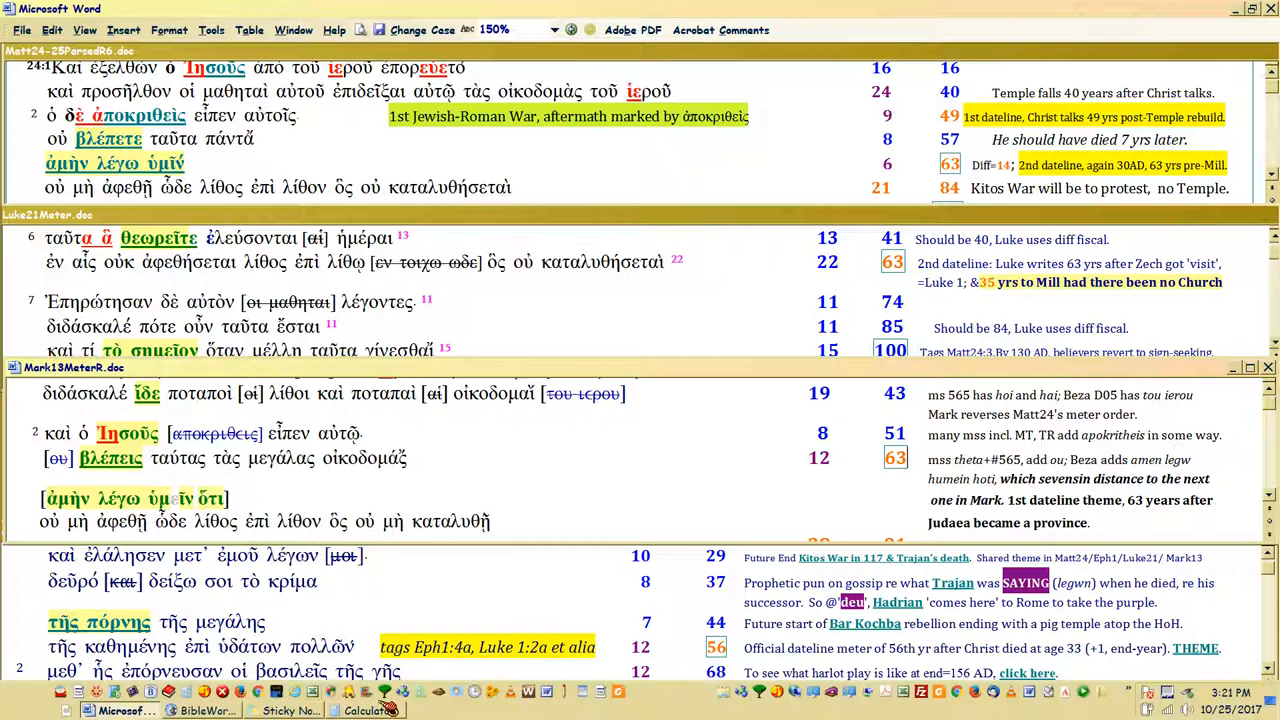
Bring up Calculator, clear the previous result, and compute the year sum to 132.
left_click(364, 710)
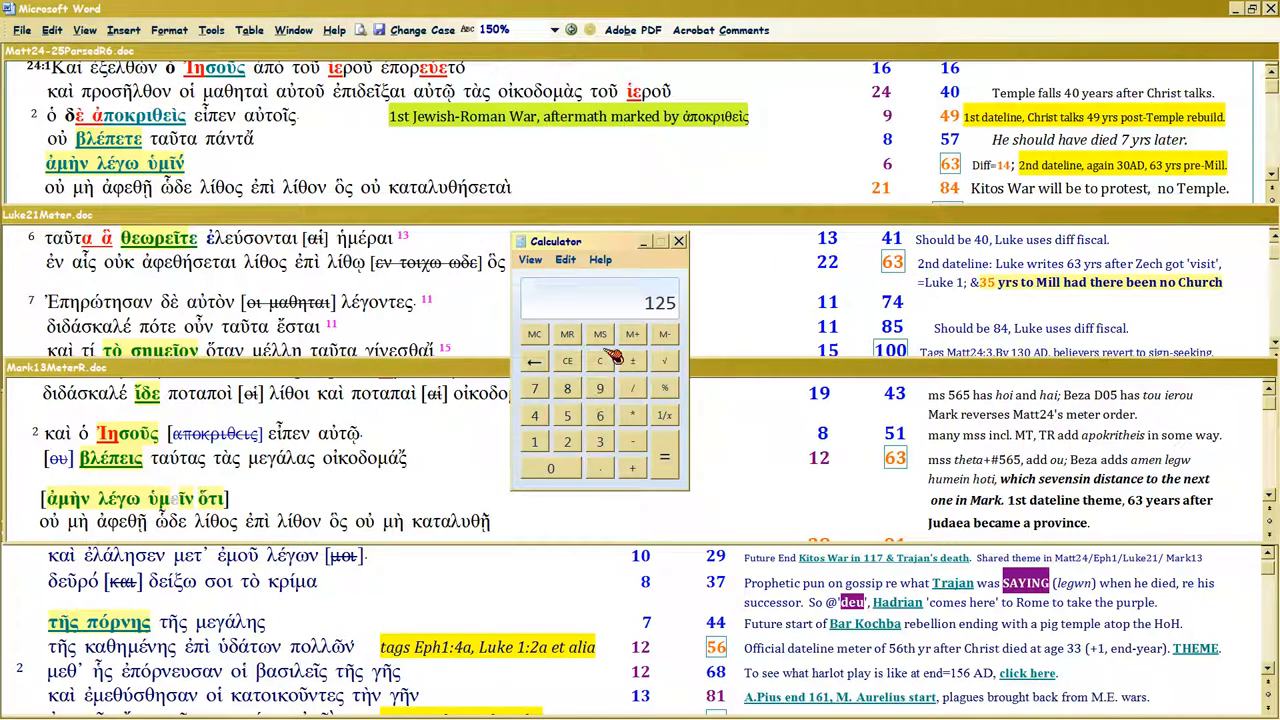
left_click(600, 388)
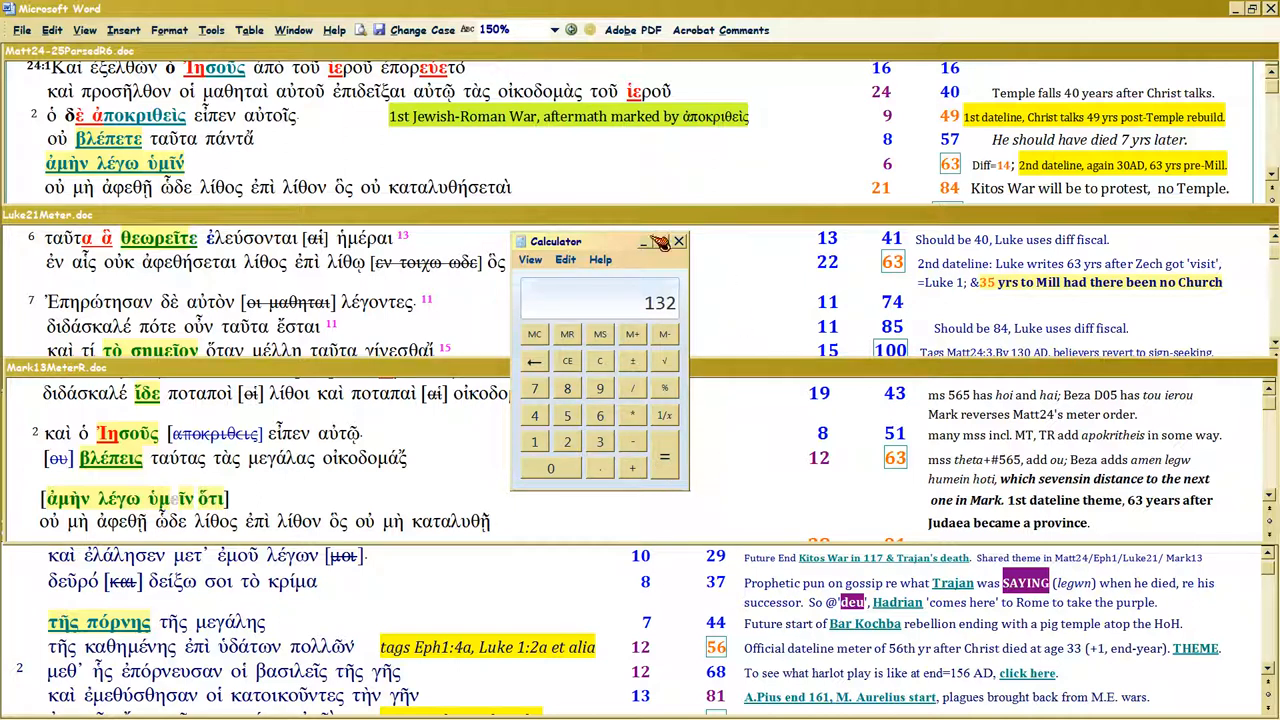
left_click(679, 241)
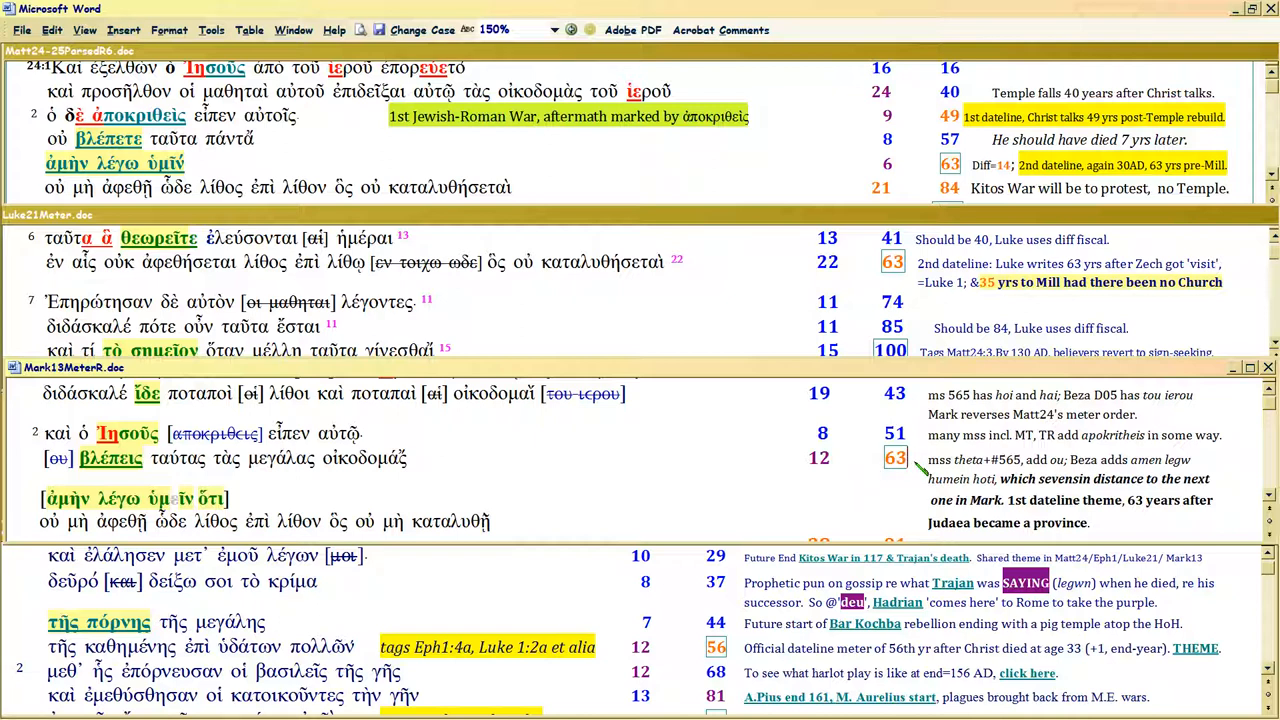
mouse_move(857, 462)
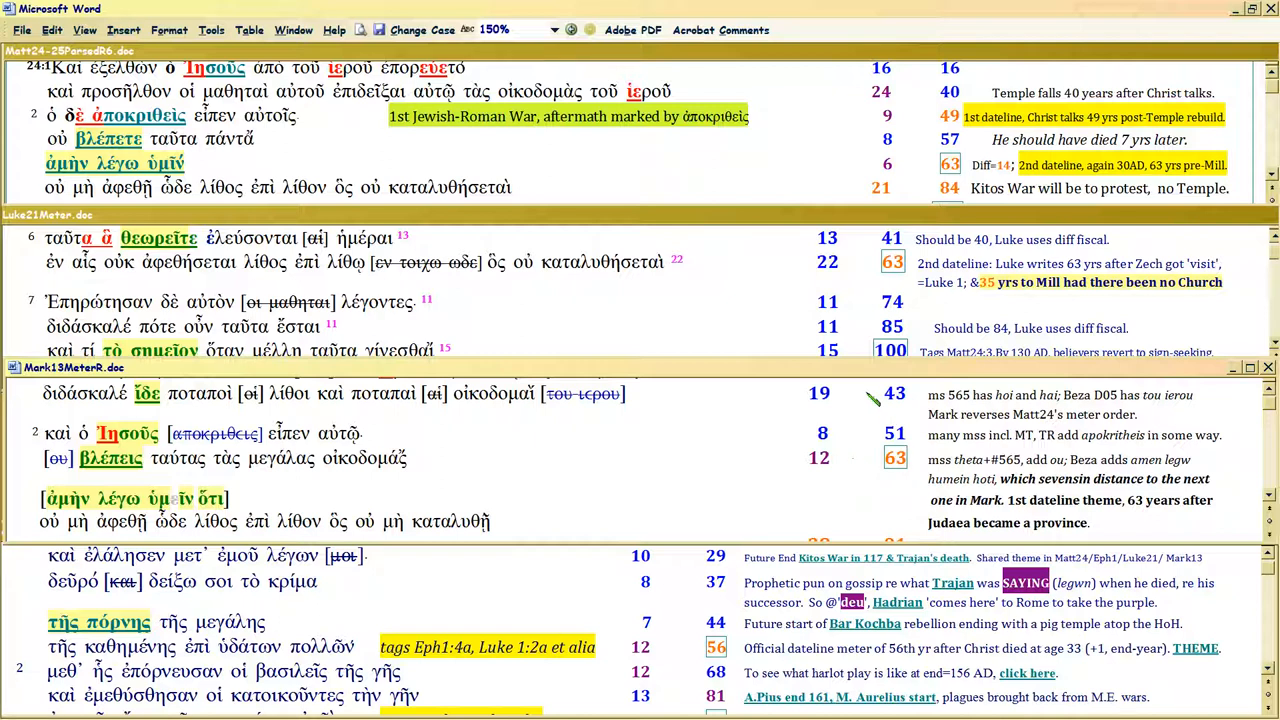
mouse_move(862, 458)
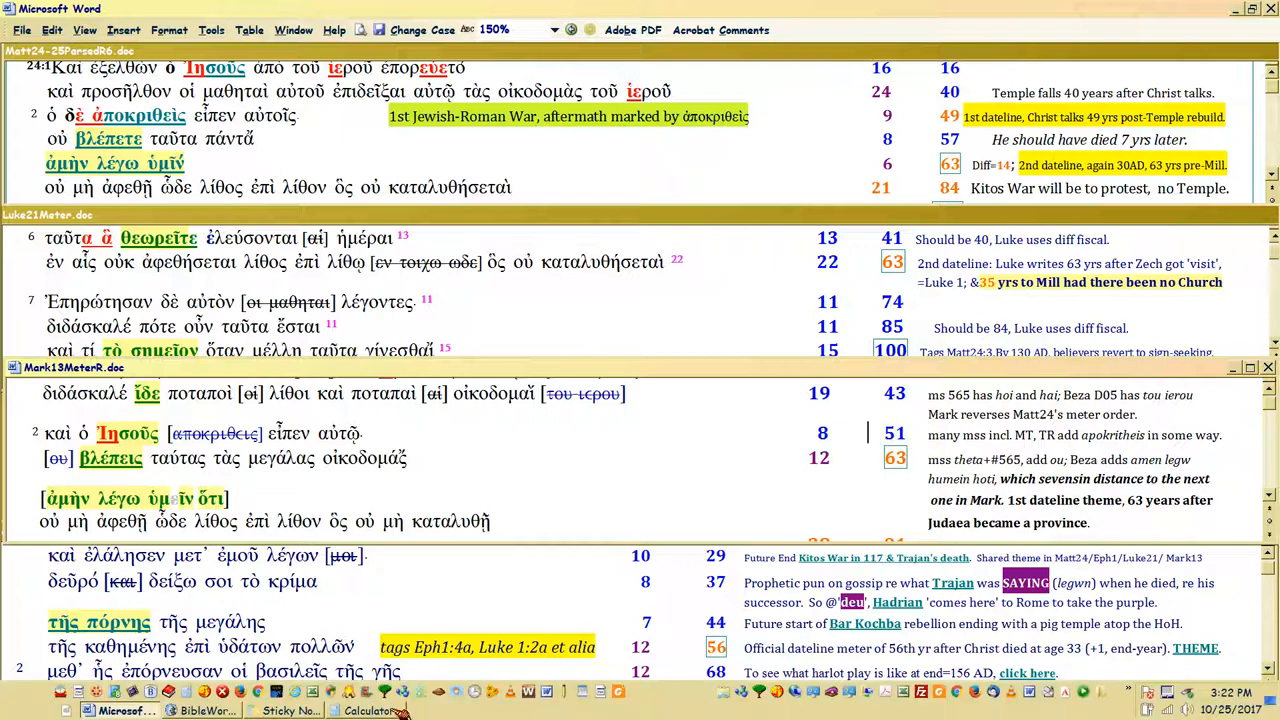
left_click(368, 710)
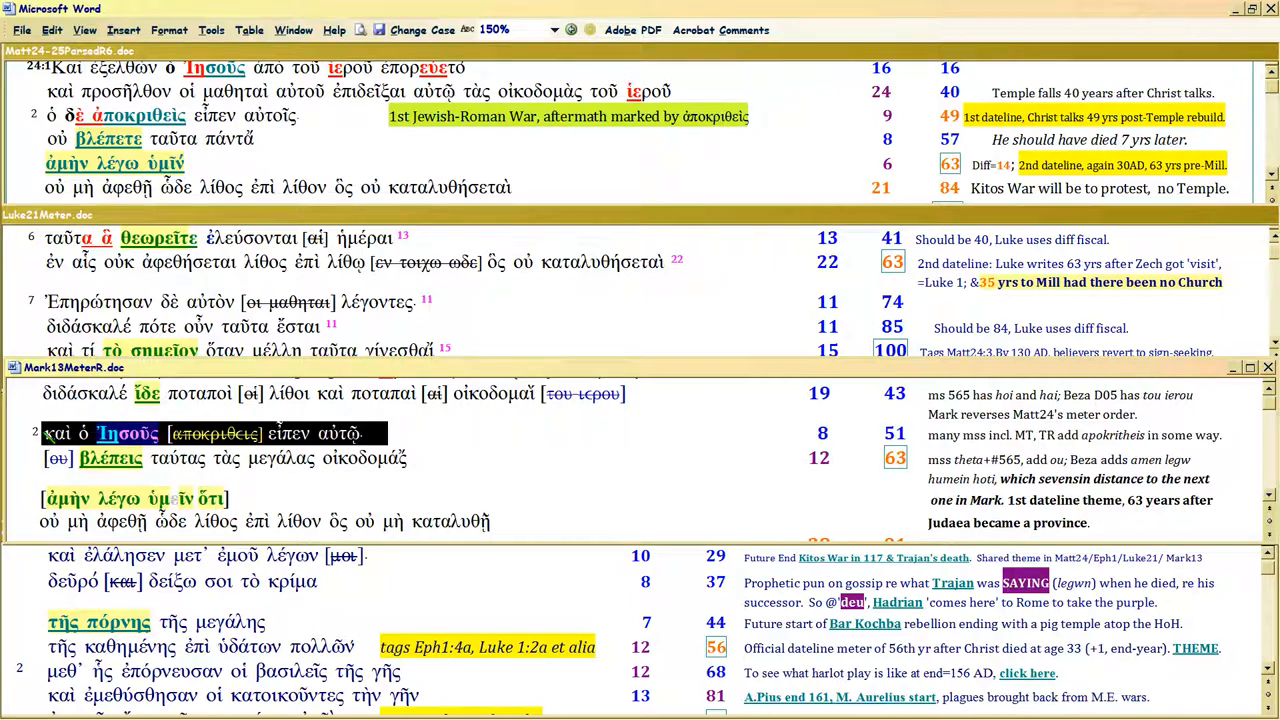
mouse_move(563, 463)
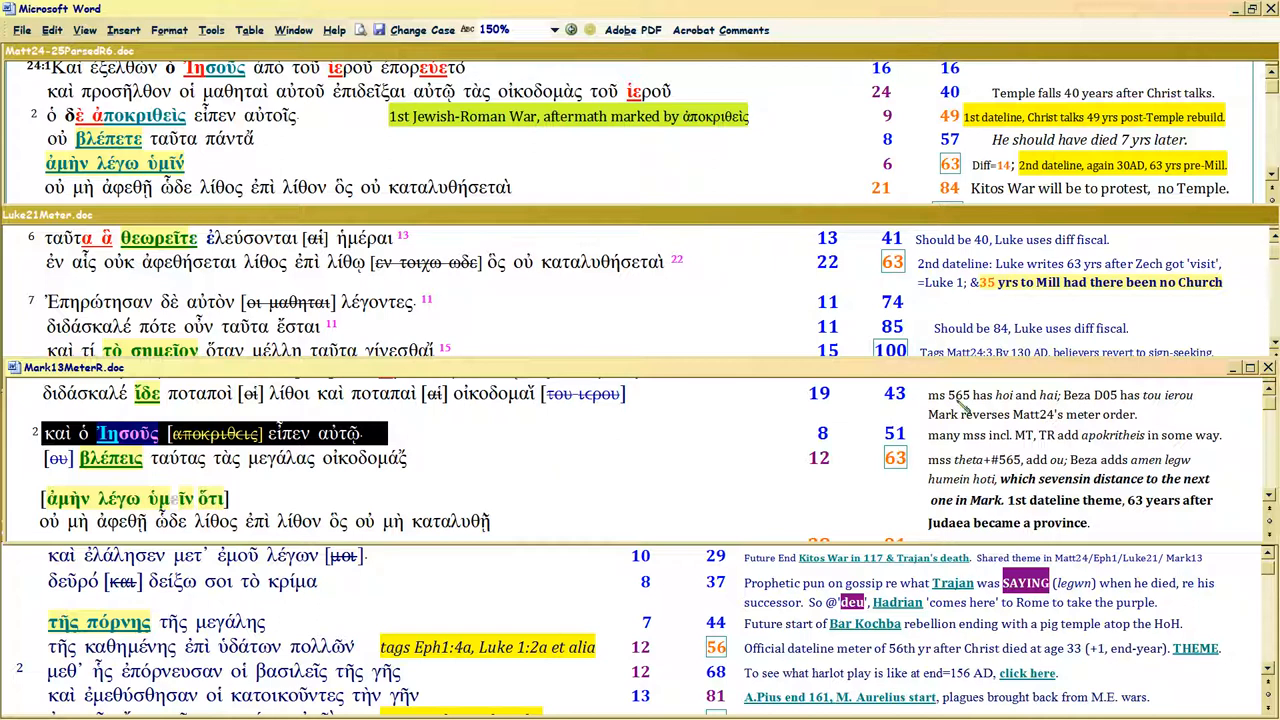
mouse_move(835, 440)
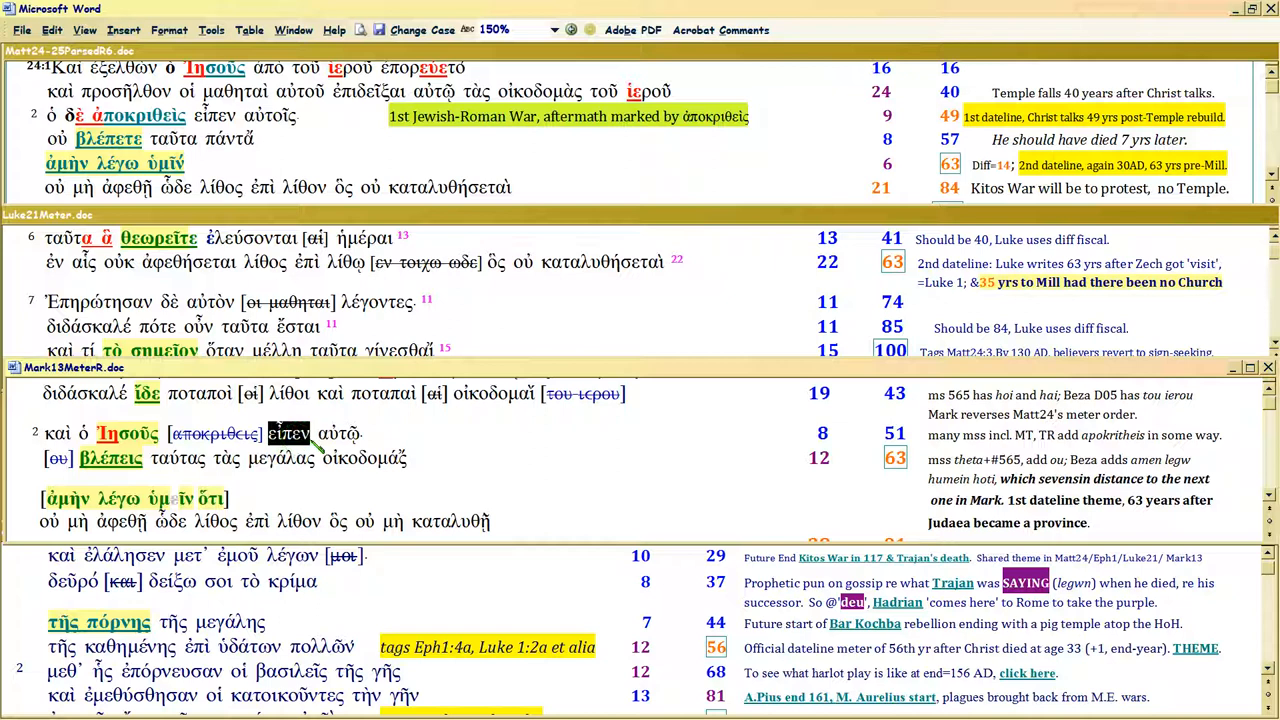
mouse_move(900, 440)
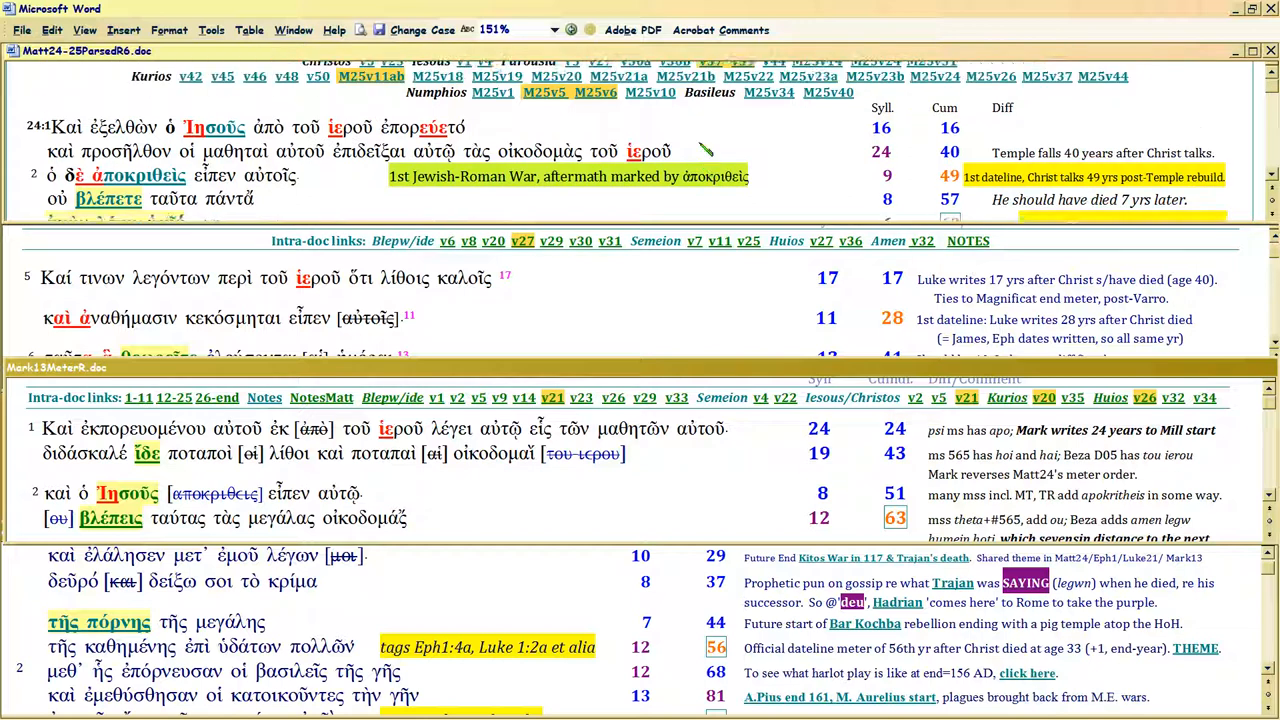
Scroll the Word panes to bring Matthew 24:1–3 back into view.
scroll("up", 3)
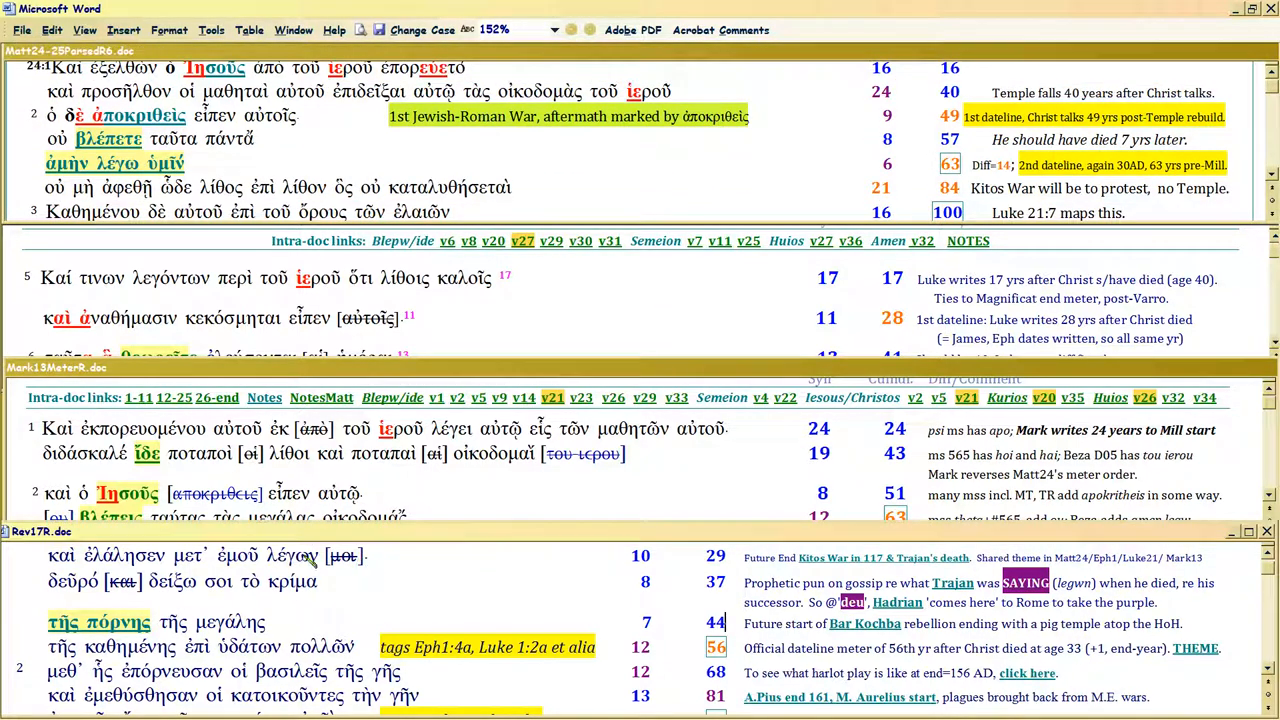
scroll("up", 3)
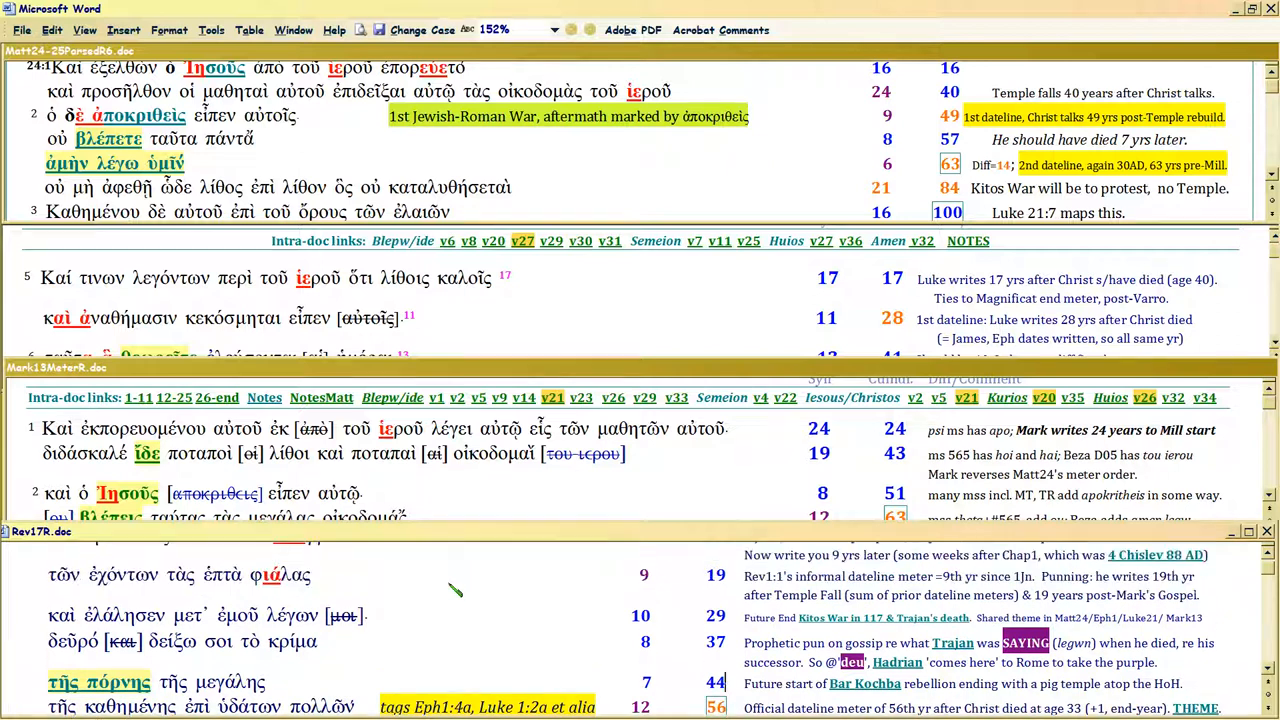
scroll("down", 3)
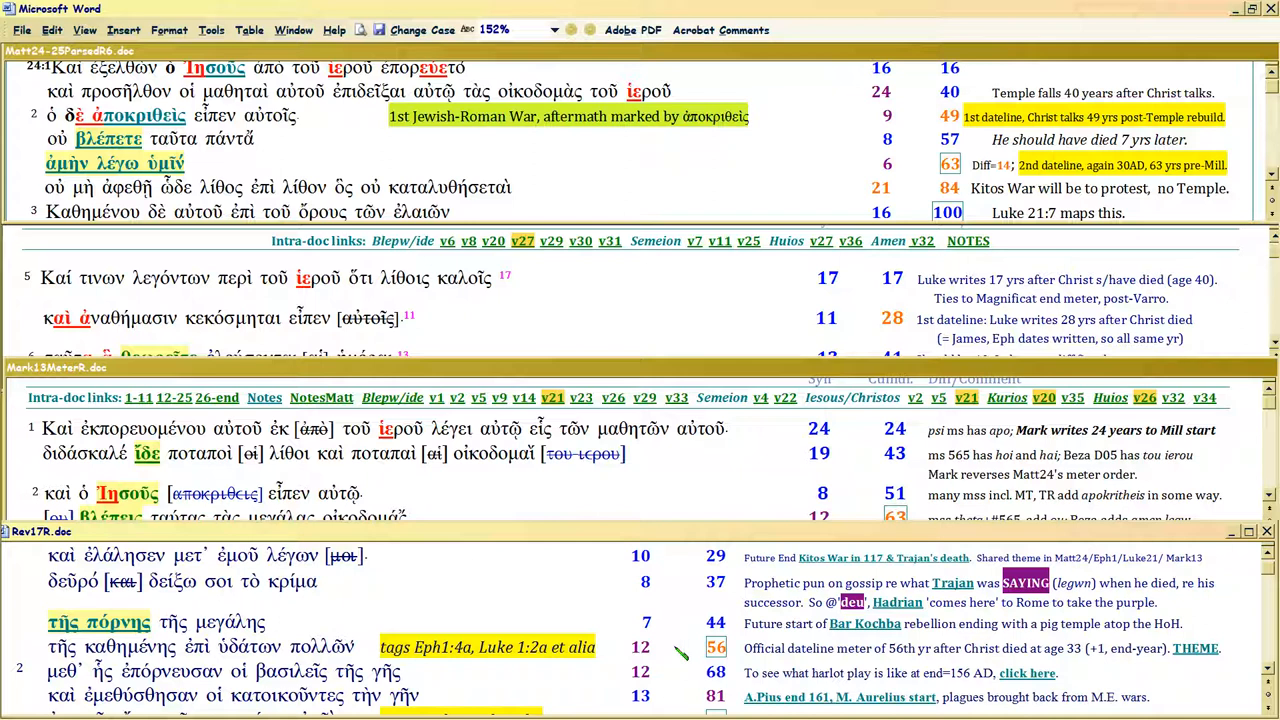
mouse_move(512, 685)
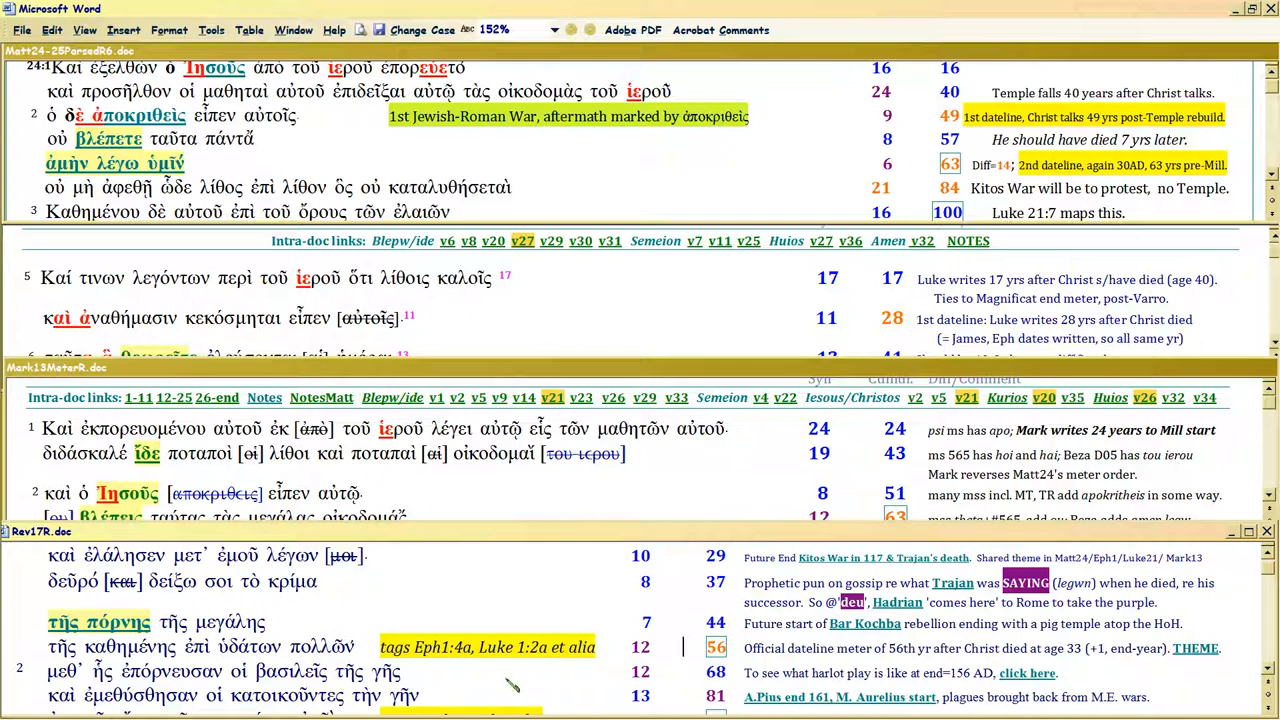
mouse_move(750, 665)
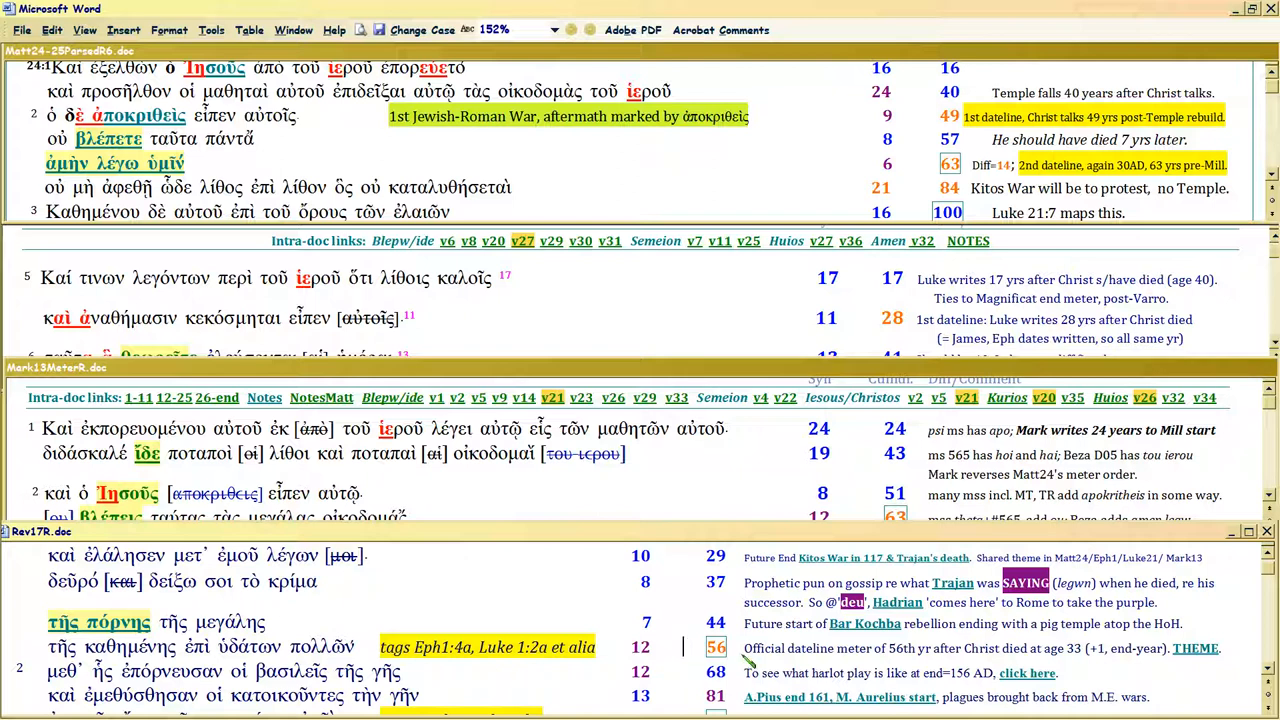